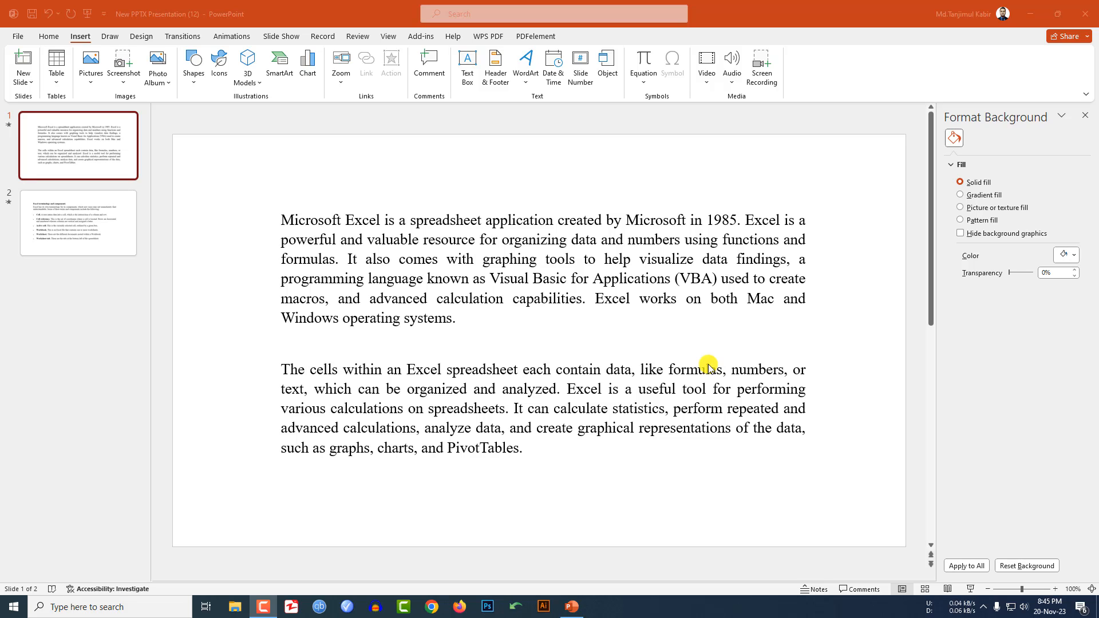
{"action": "mouse_move", "coordinate": [568, 282]}
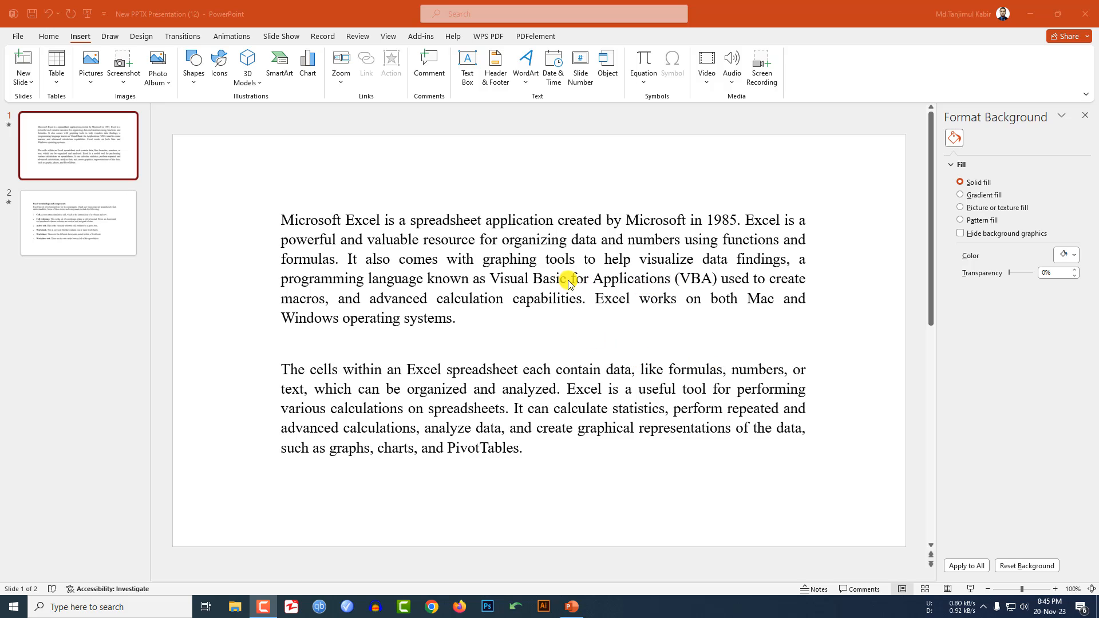
Step: Review the image-based text on slides 1 and 2 of the presentation
{"action": "left_click", "coordinate": [436, 216]}
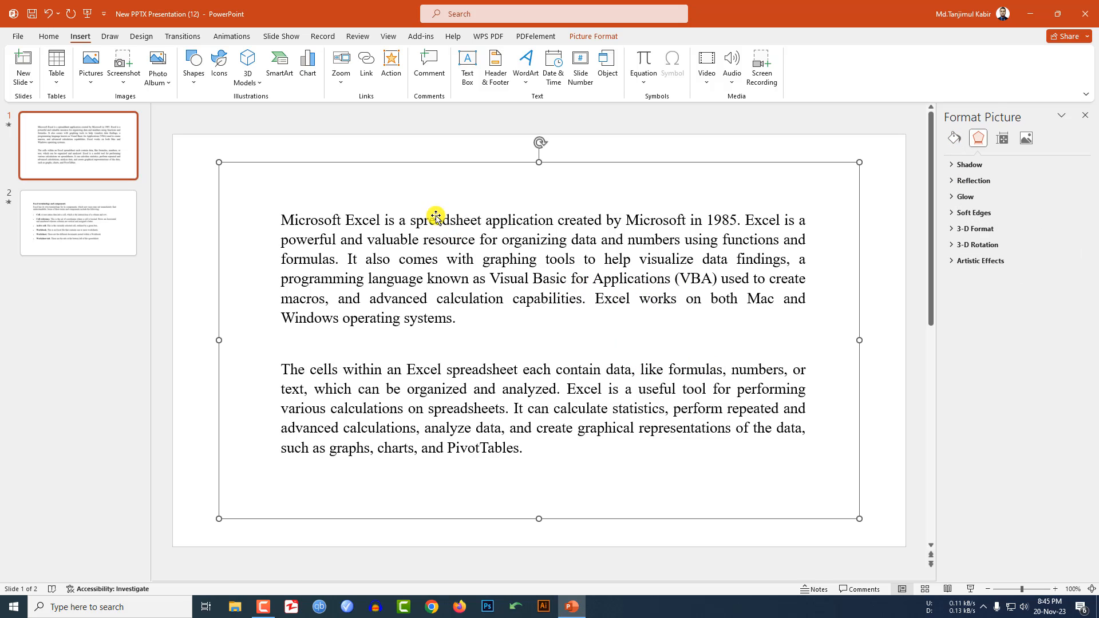
{"action": "mouse_move", "coordinate": [458, 267]}
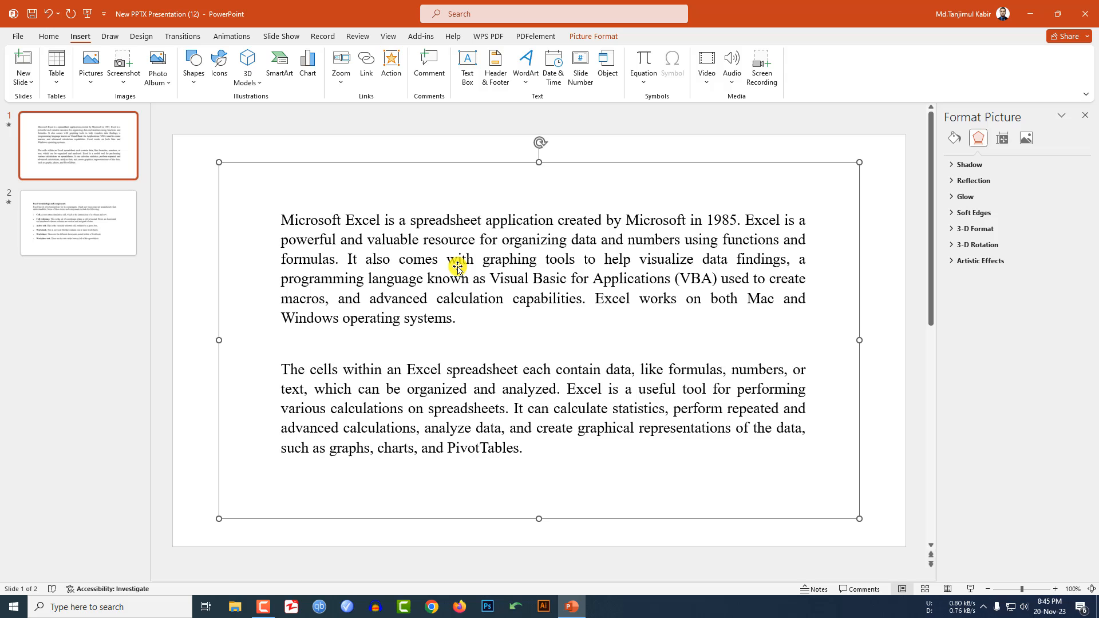
{"action": "left_click", "coordinate": [78, 222]}
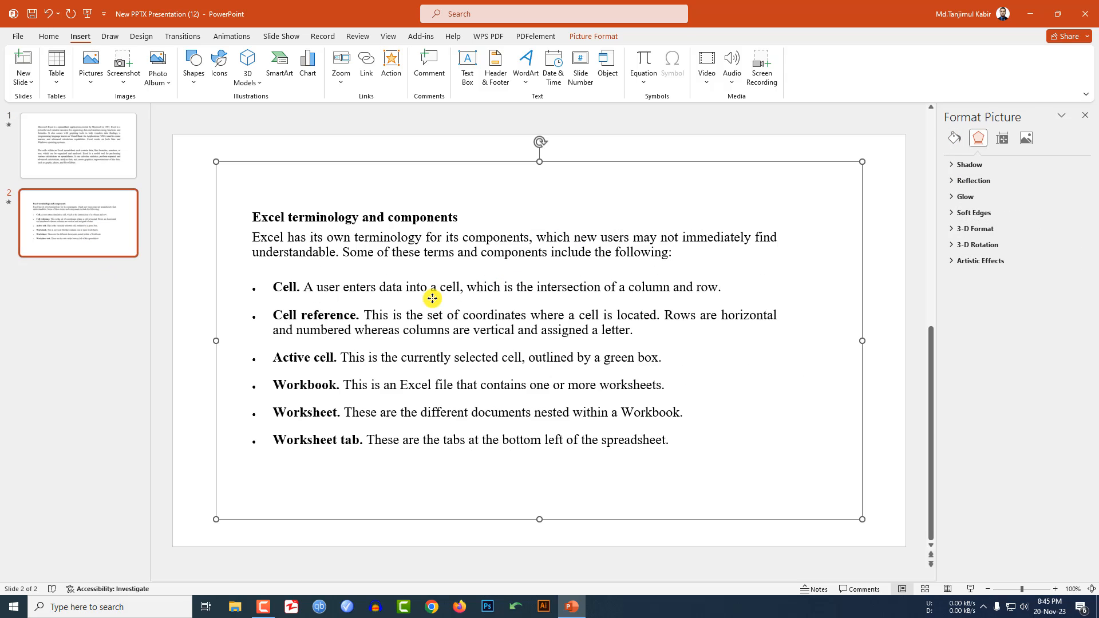
{"action": "mouse_move", "coordinate": [506, 218]}
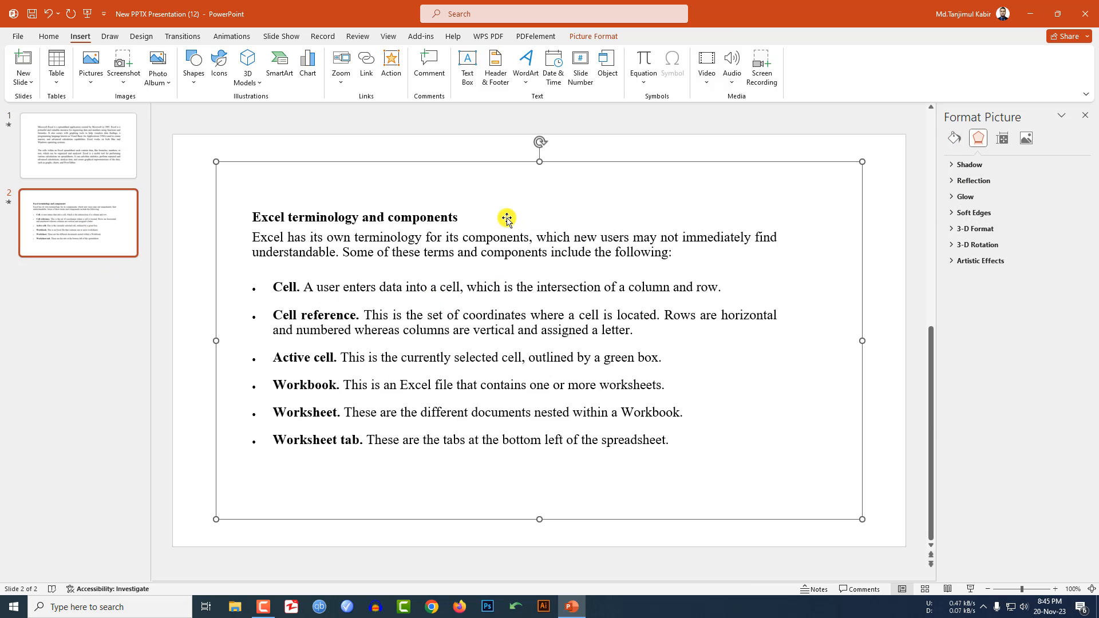
{"action": "mouse_move", "coordinate": [456, 263]}
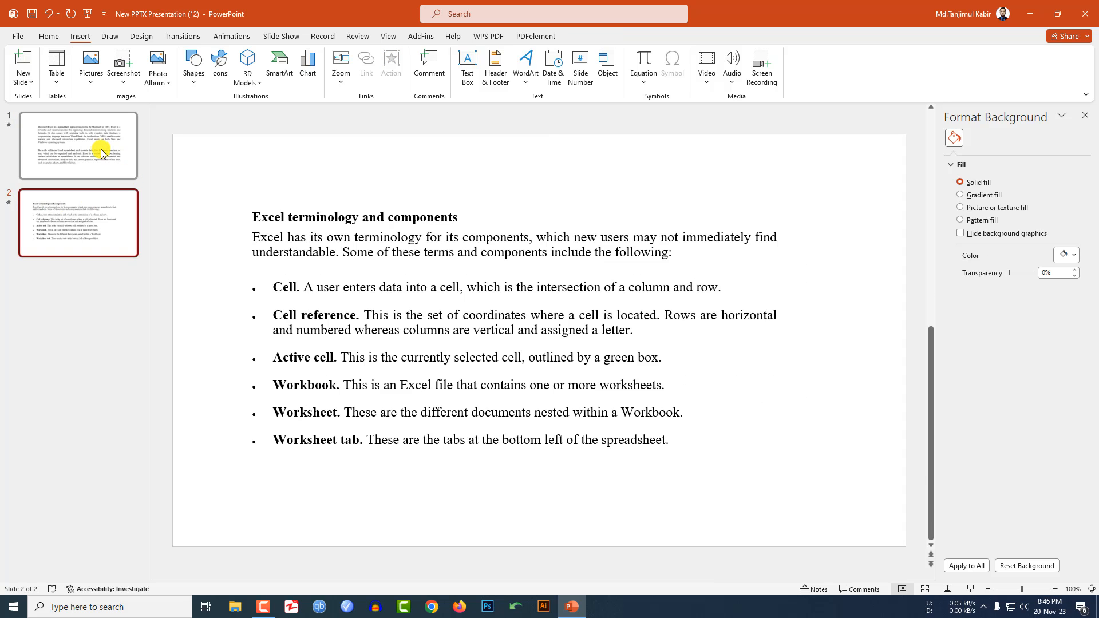
{"action": "left_click", "coordinate": [78, 145]}
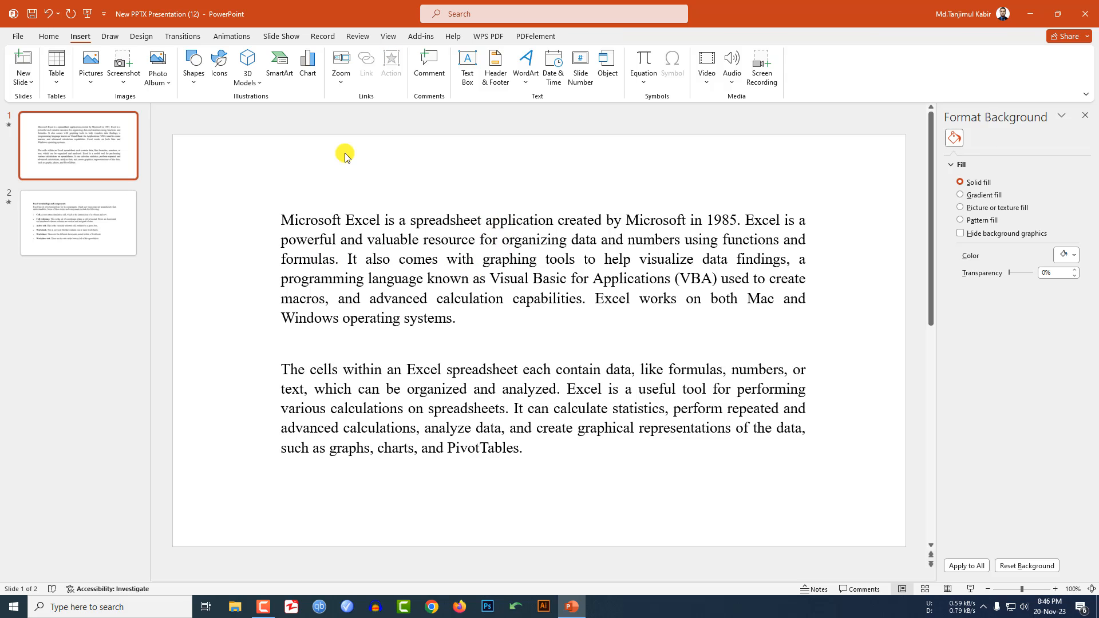
{"action": "mouse_move", "coordinate": [136, 161]}
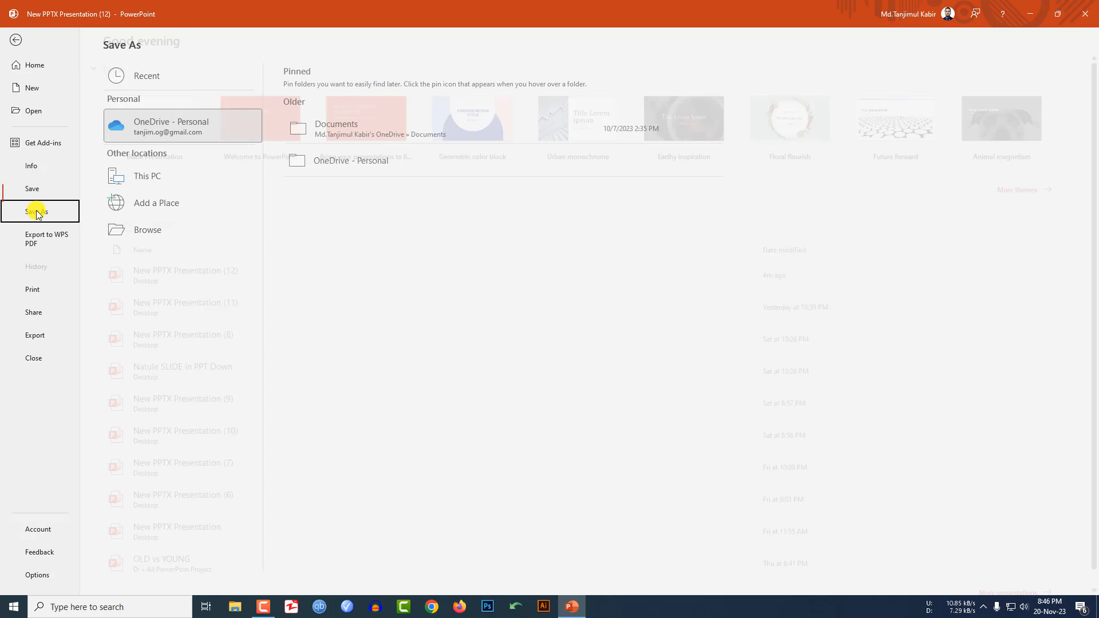
Step: Save the presentation as a PDF named 'ppt pdf' and close the Acrobat preview
{"action": "left_click", "coordinate": [148, 229]}
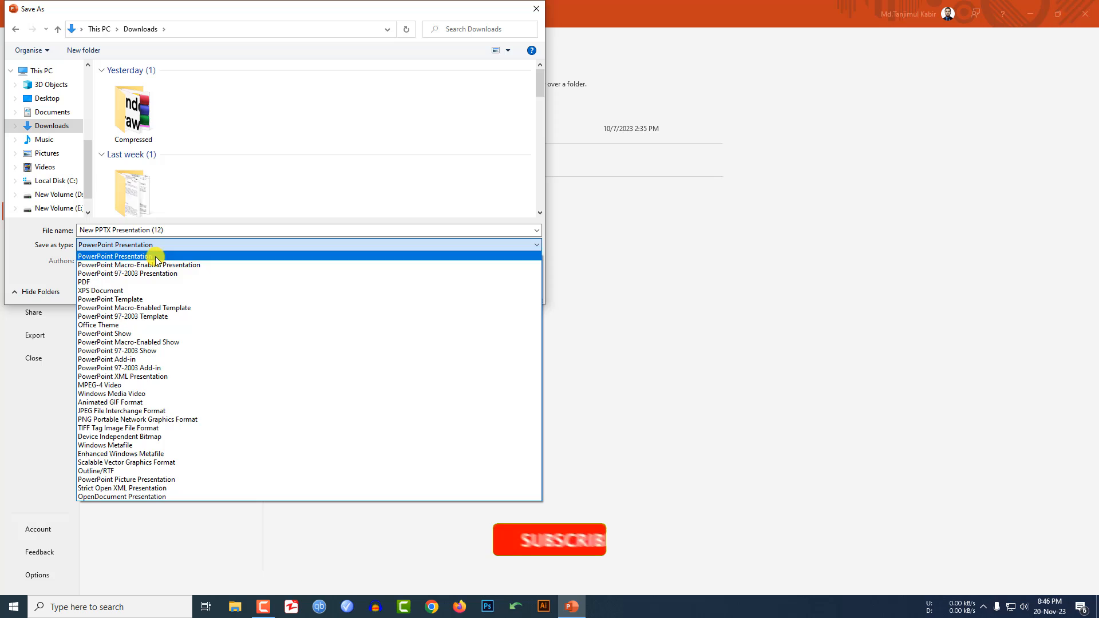
{"action": "left_click", "coordinate": [83, 282]}
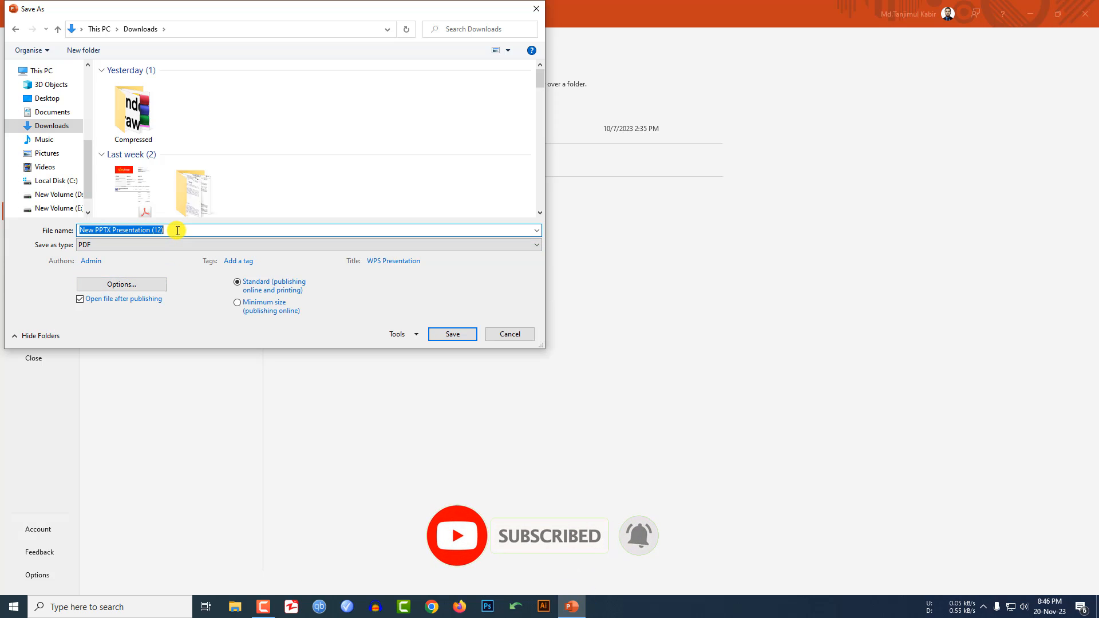
{"action": "type", "text": "ppt pdf"}
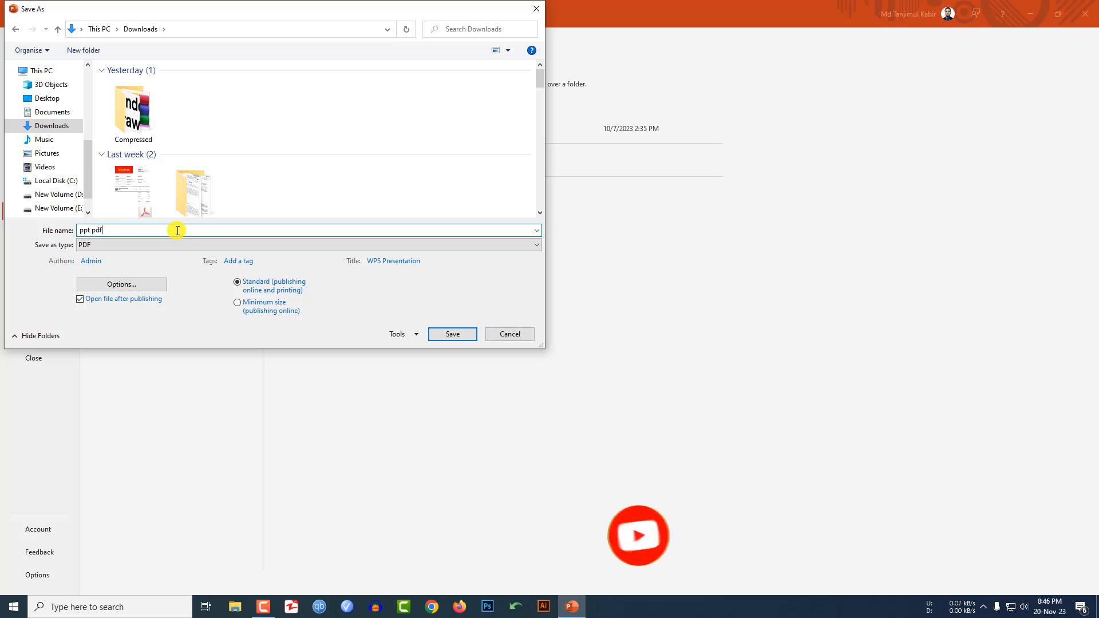
{"action": "left_click", "coordinate": [452, 334]}
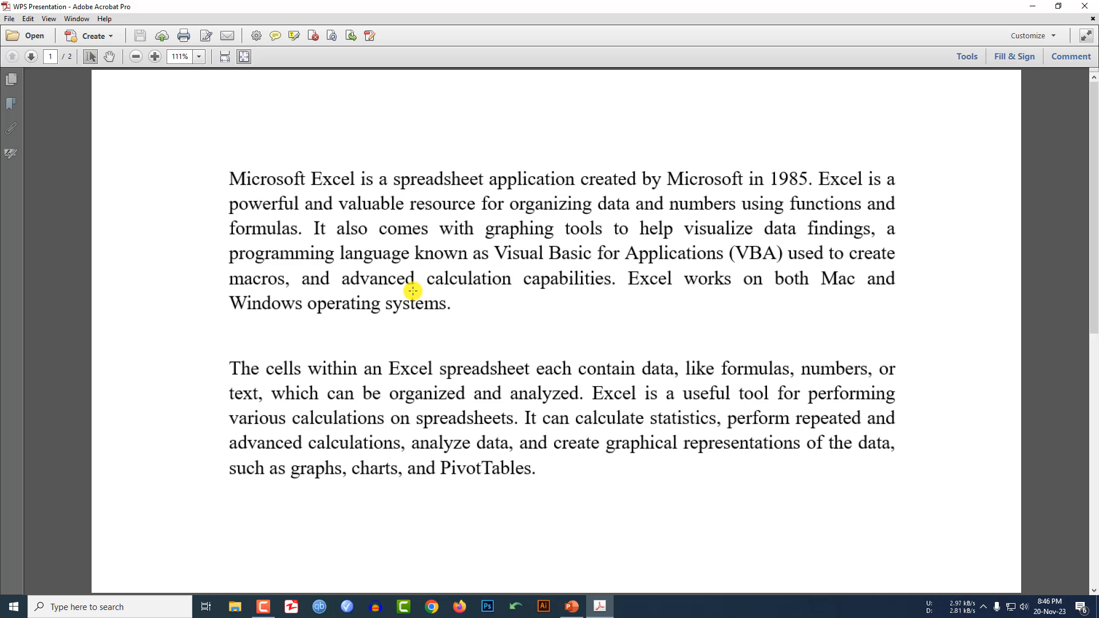
{"action": "mouse_move", "coordinate": [419, 259]}
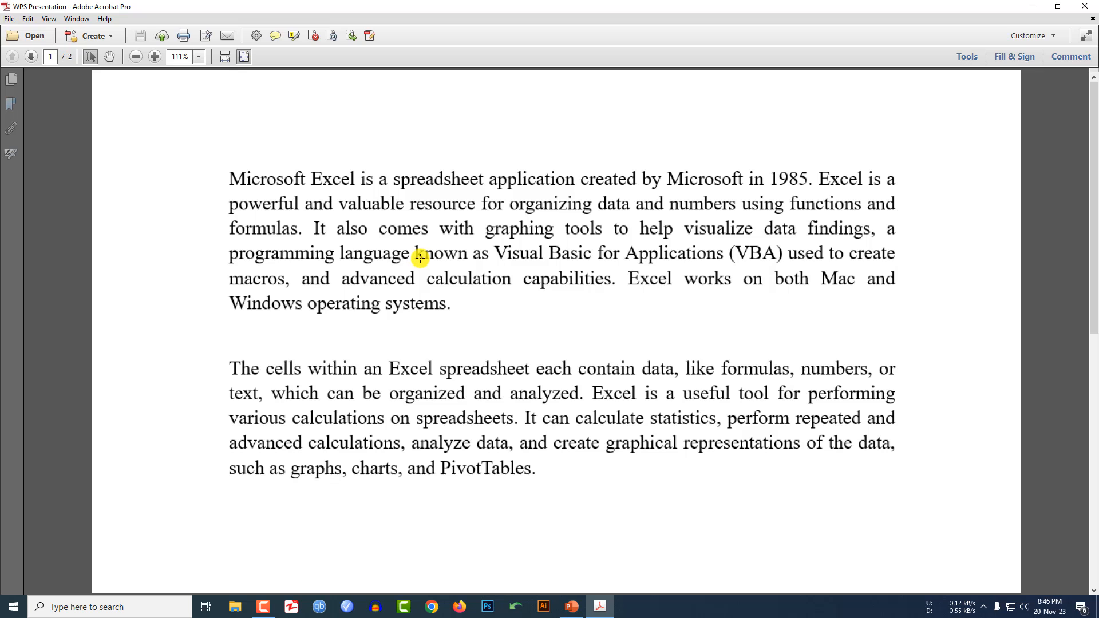
{"action": "left_click", "coordinate": [31, 57]}
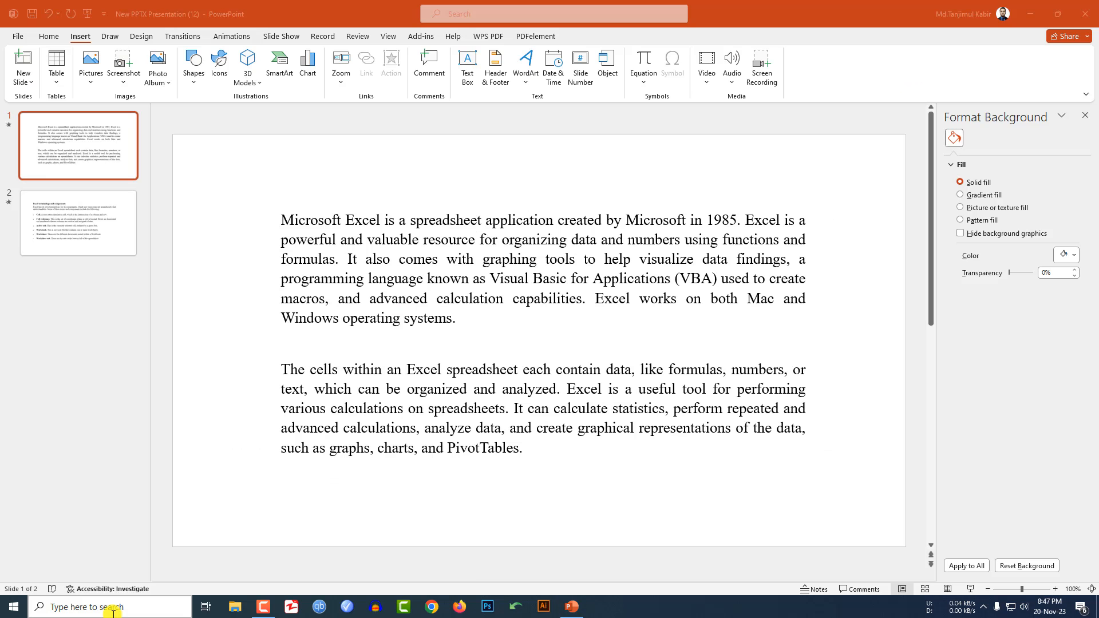
Step: Launch Word from the Windows search
{"action": "left_click", "coordinate": [110, 607]}
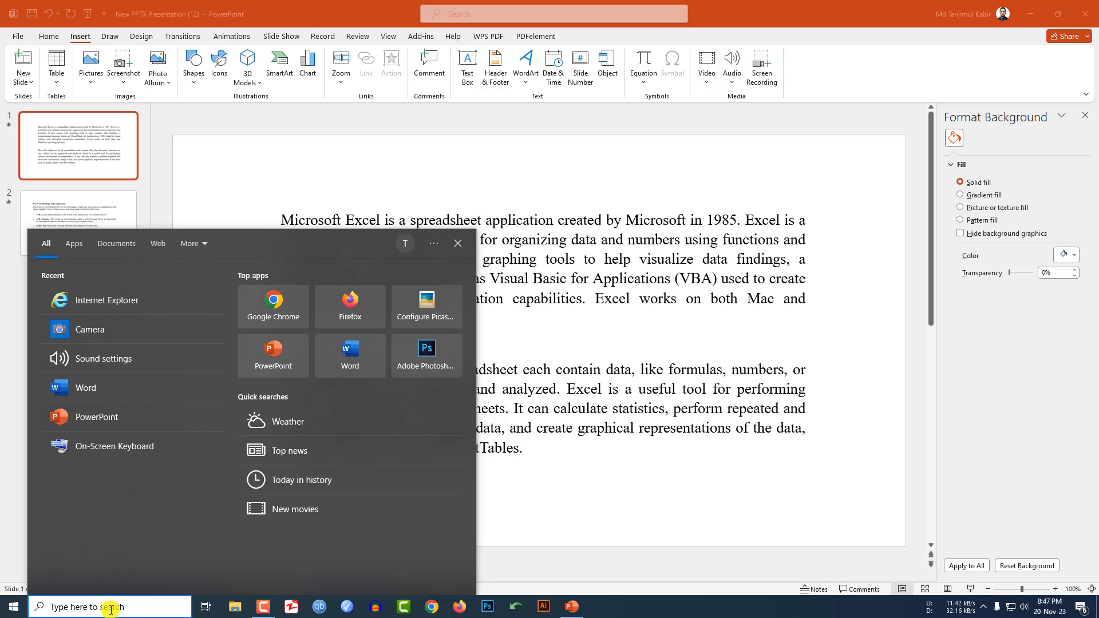
{"action": "type", "text": "word"}
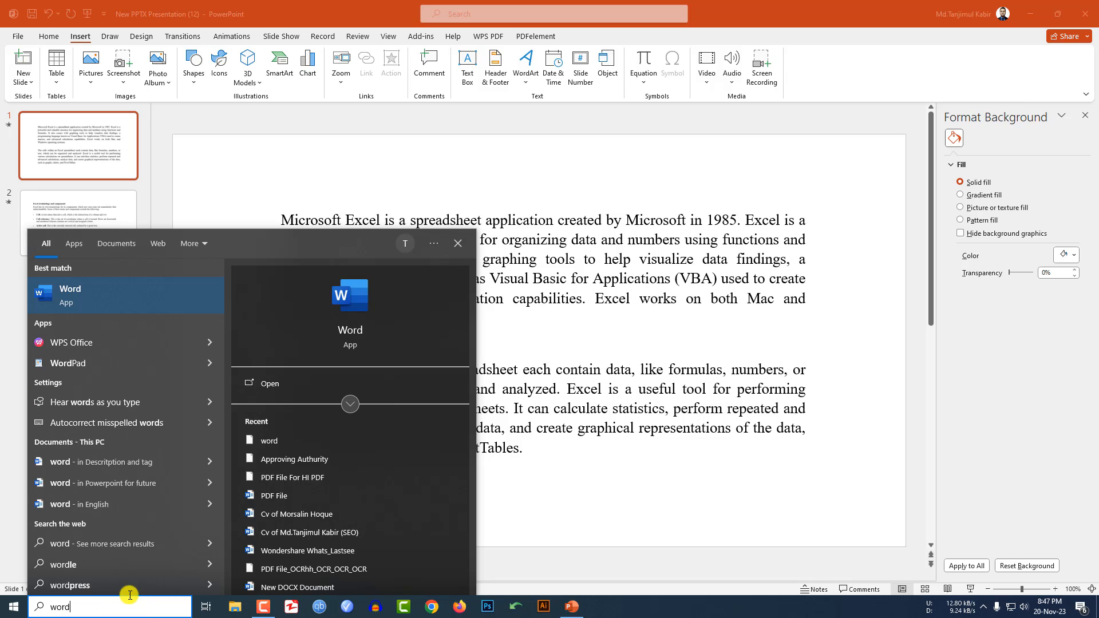
{"action": "left_click", "coordinate": [70, 295]}
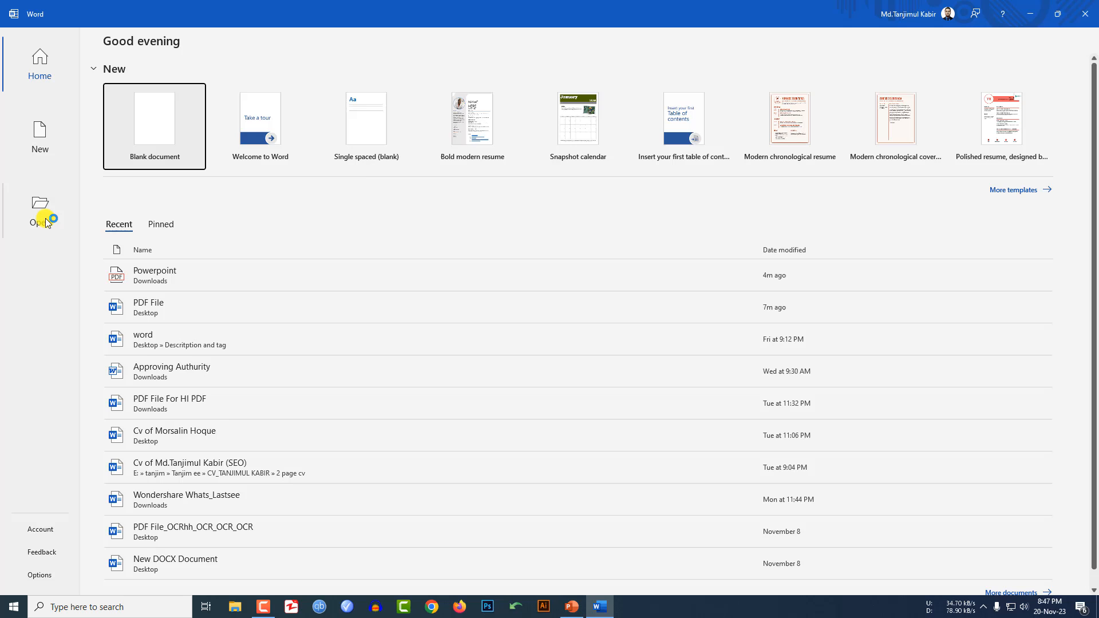
Step: Browse to Downloads and open the 'ppt pdf' file in Word
{"action": "left_click", "coordinate": [40, 211]}
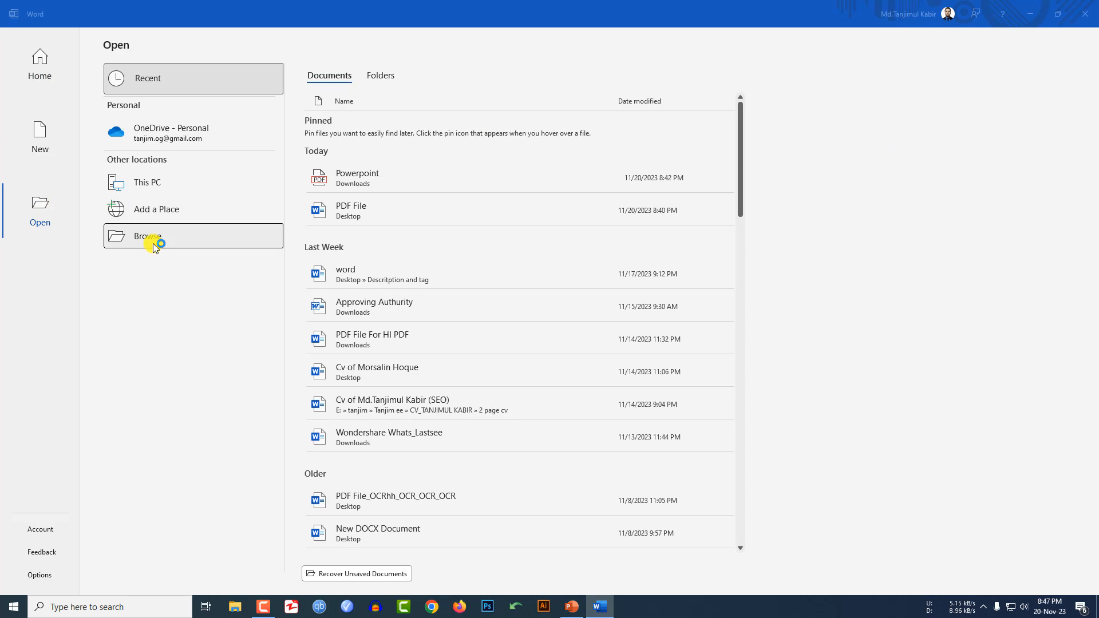
{"action": "left_click", "coordinate": [154, 236]}
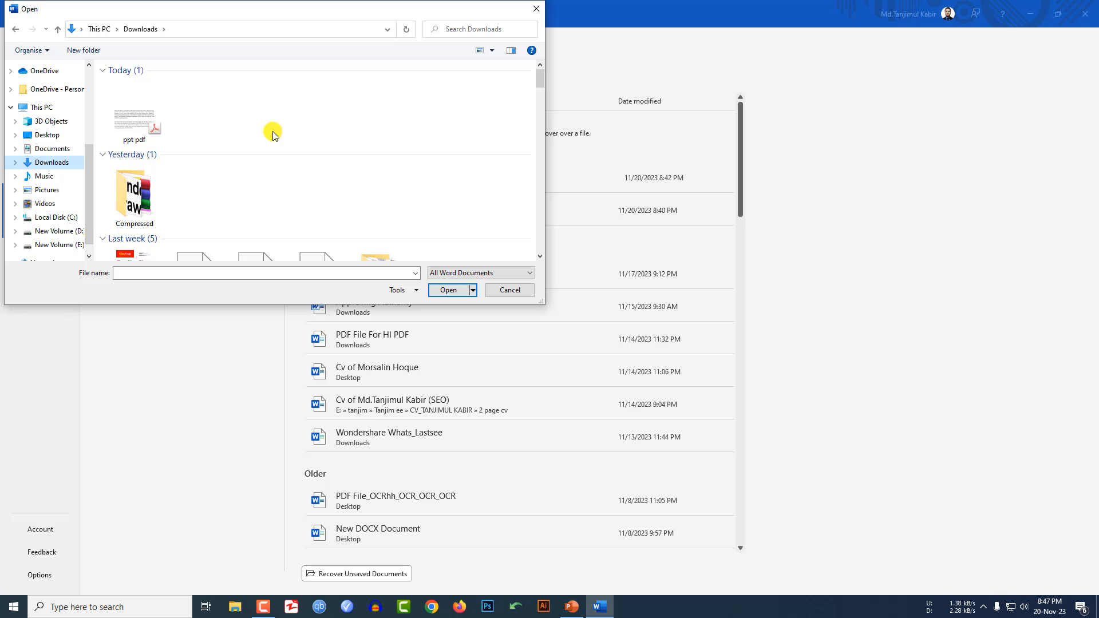
{"action": "left_click", "coordinate": [133, 125]}
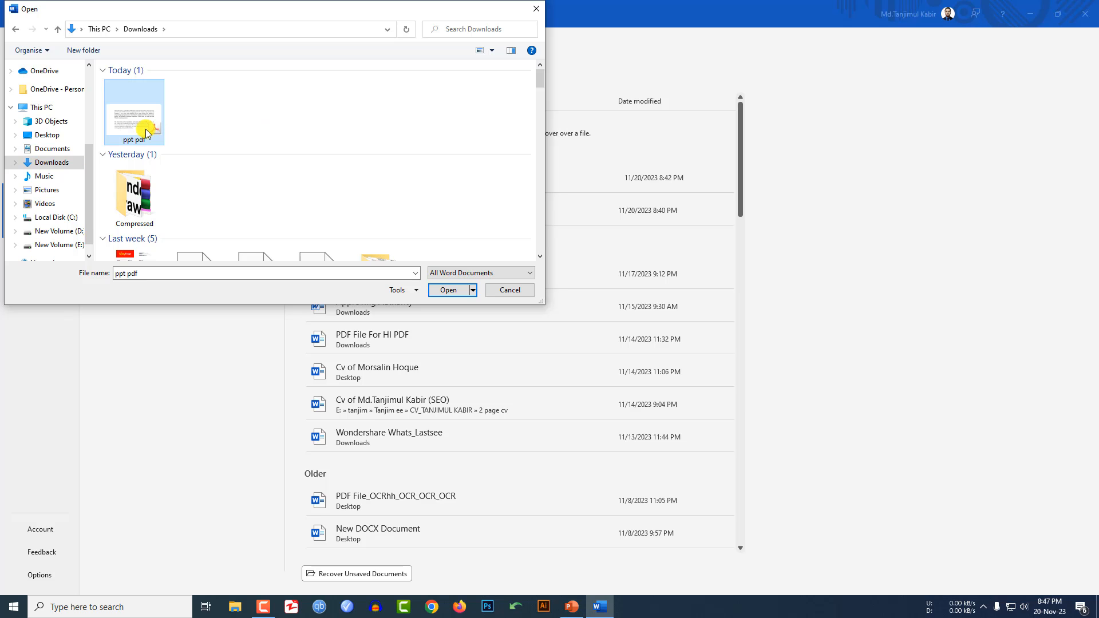
{"action": "left_click", "coordinate": [447, 290]}
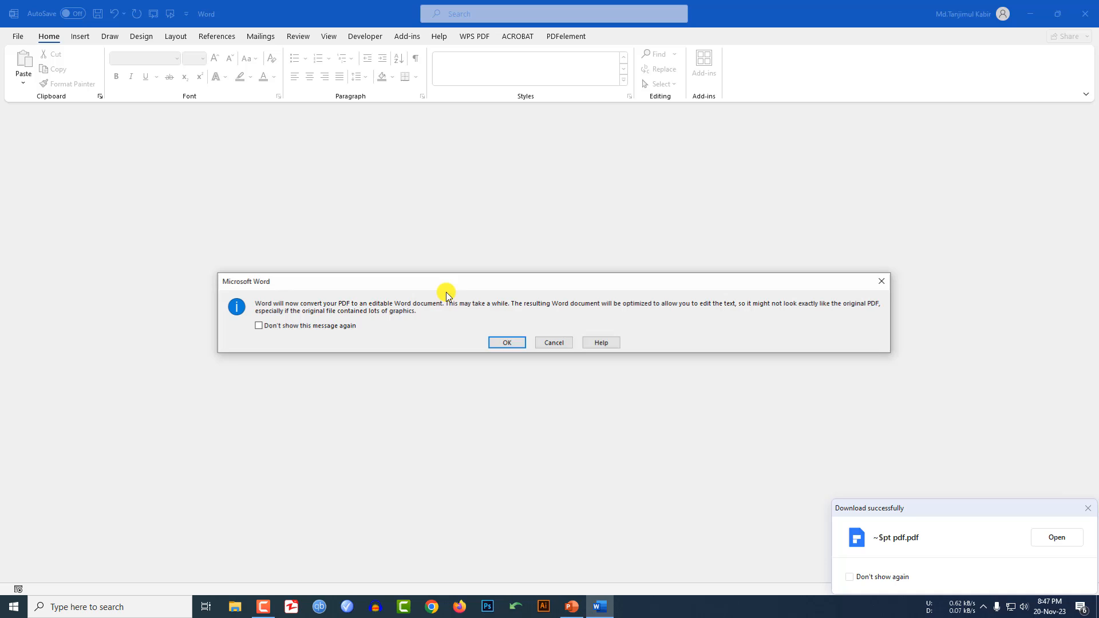
{"action": "mouse_move", "coordinate": [474, 232]}
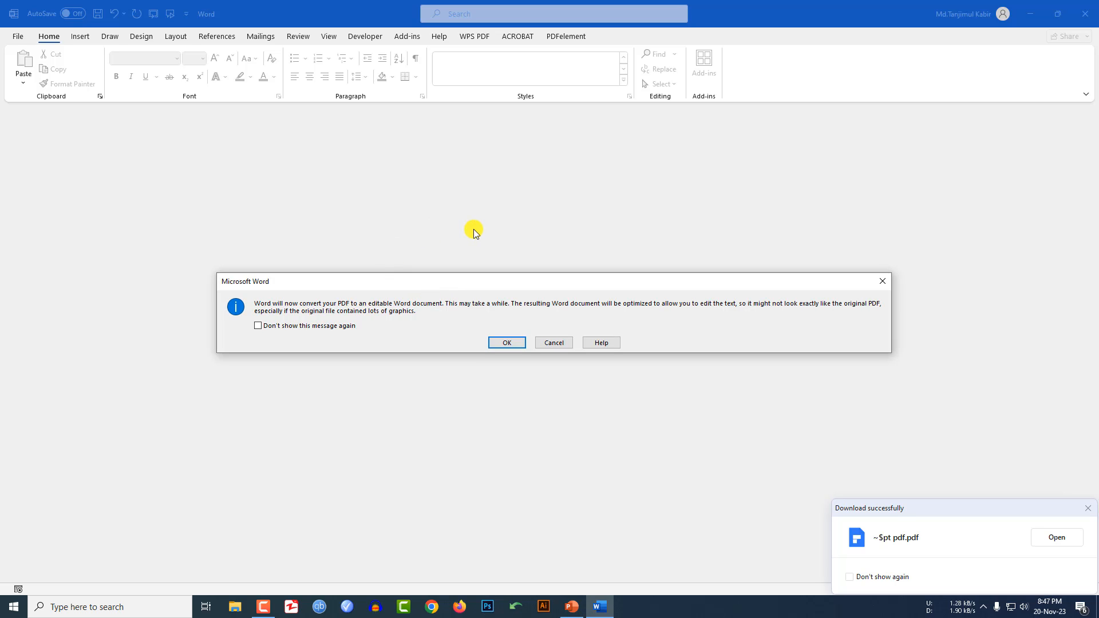
{"action": "mouse_move", "coordinate": [436, 299]}
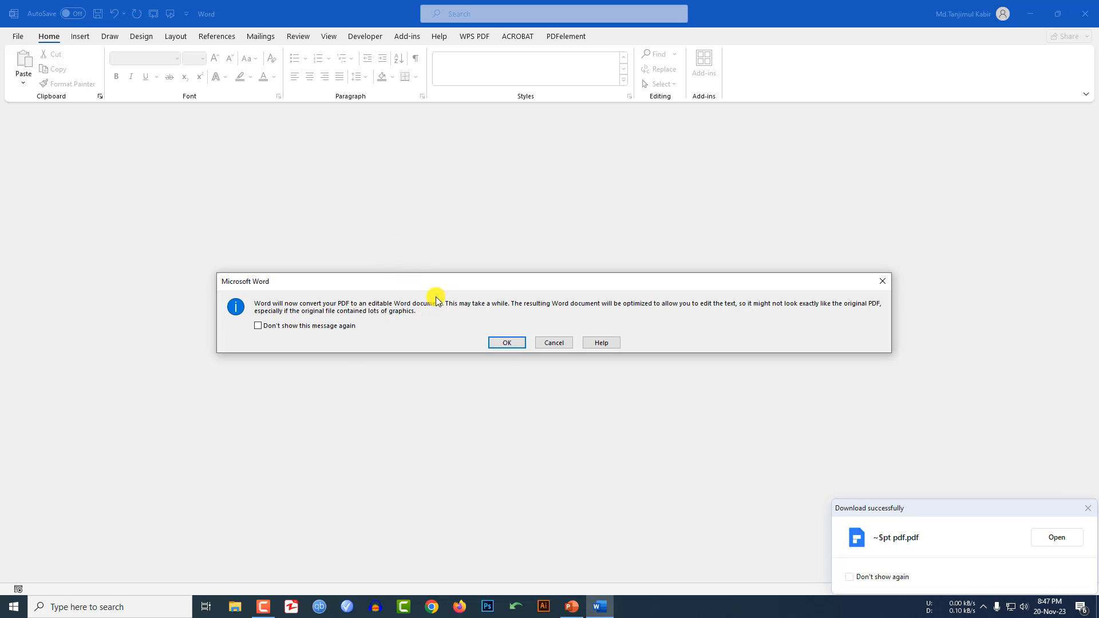
Step: Confirm converting the PDF into an editable Word document
{"action": "left_click", "coordinate": [506, 342]}
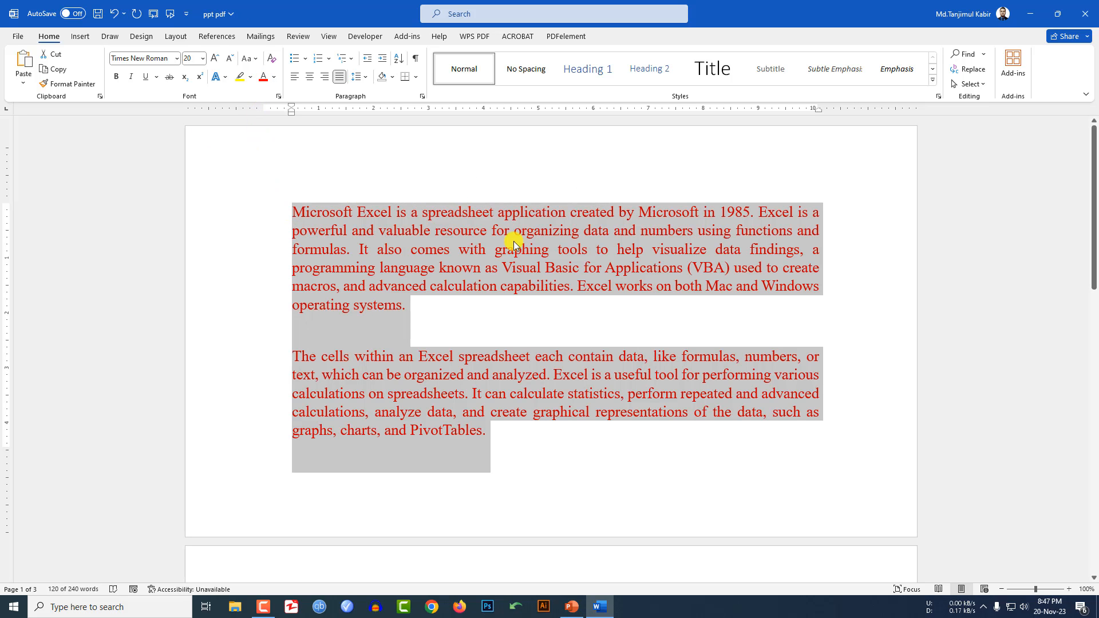
Step: Decrease the selected paragraphs' font size from 20 to 18 point
{"action": "left_click", "coordinate": [228, 58]}
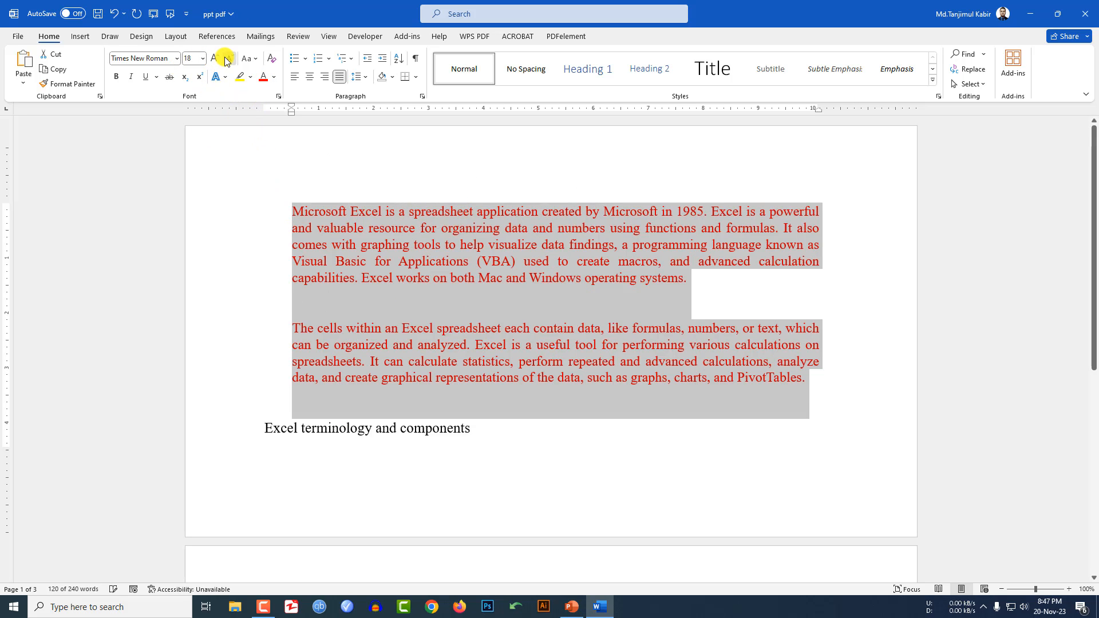